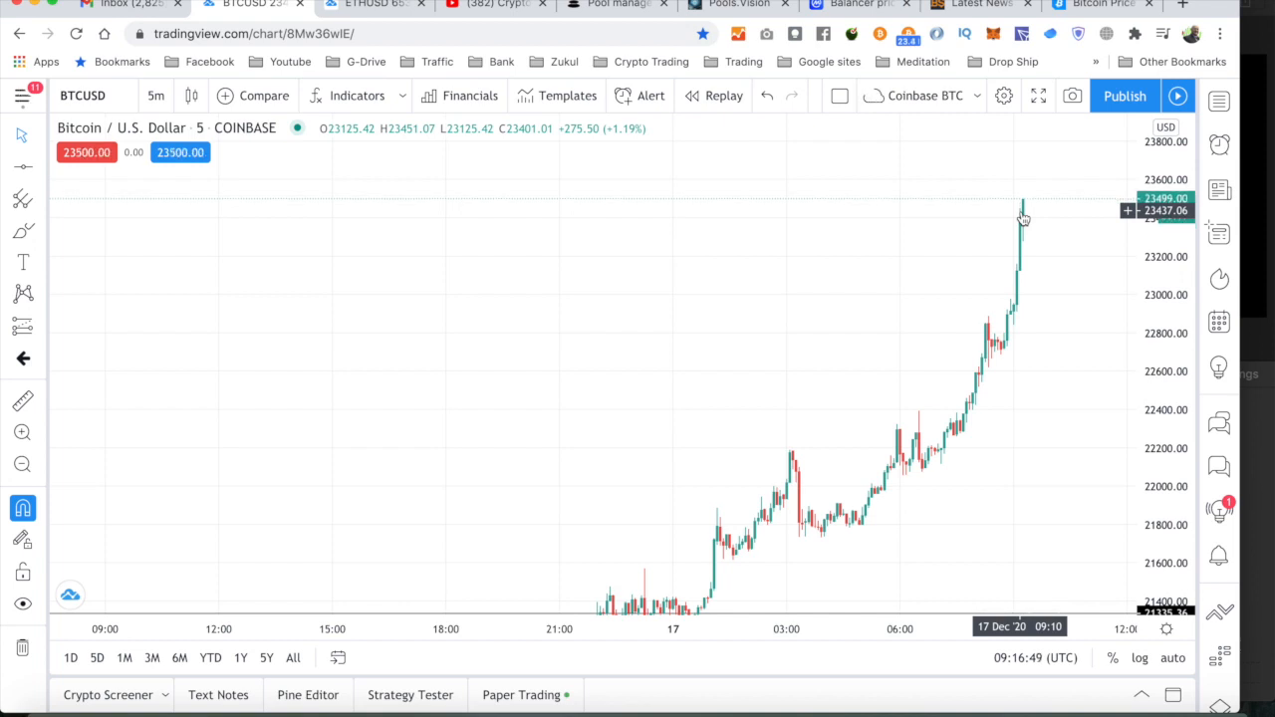
mouse_move(782, 237)
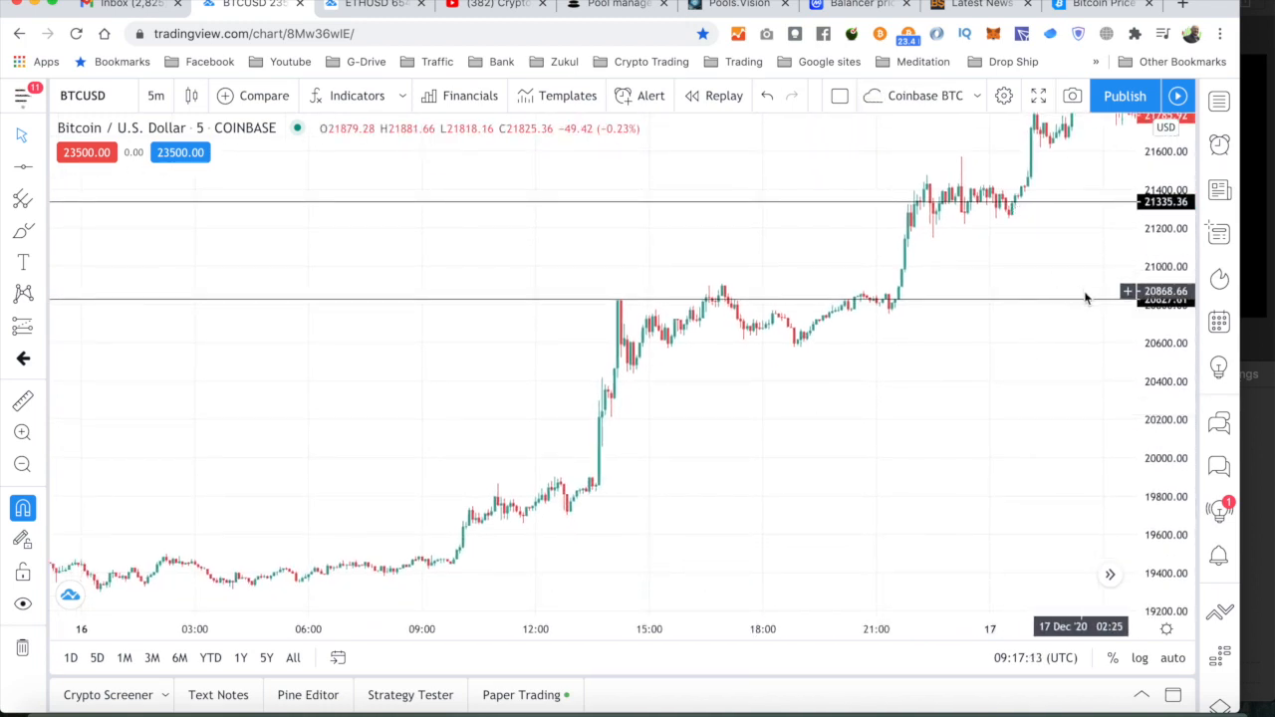
mouse_move(1063, 212)
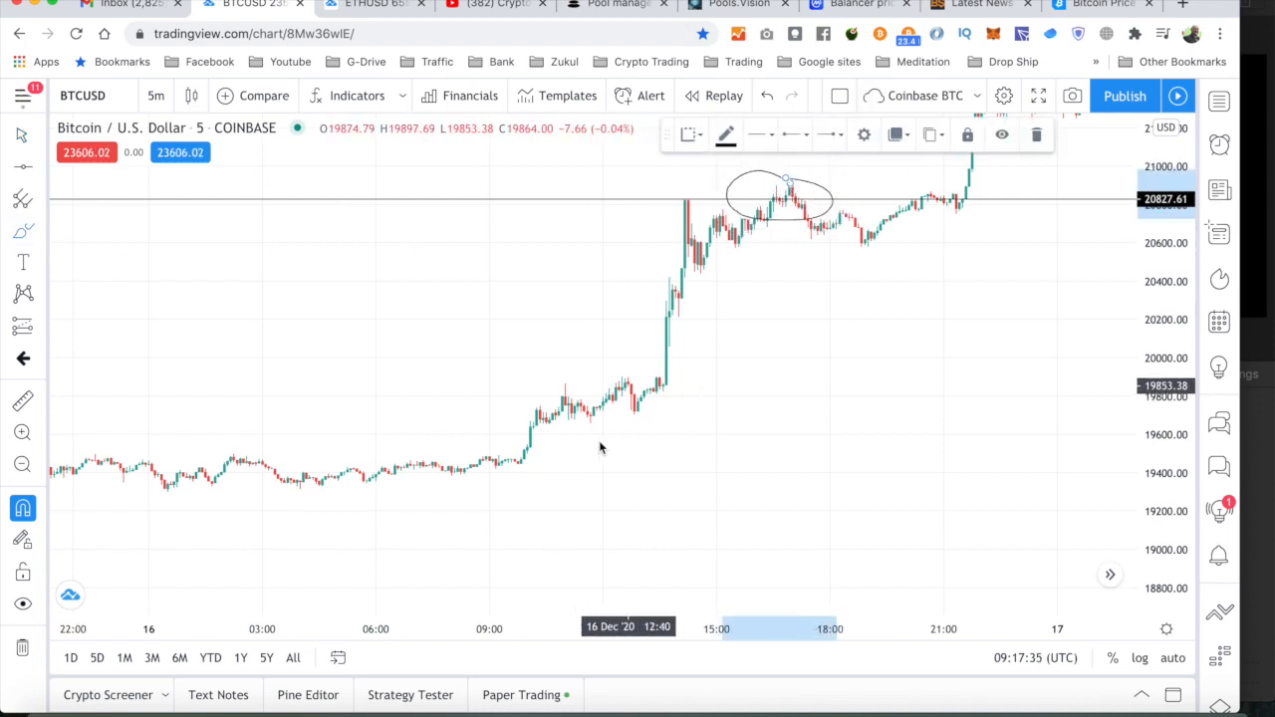
Brush a loop around the pullback below 20,827 and extend it under the consolidation
drag(536, 430, 886, 256)
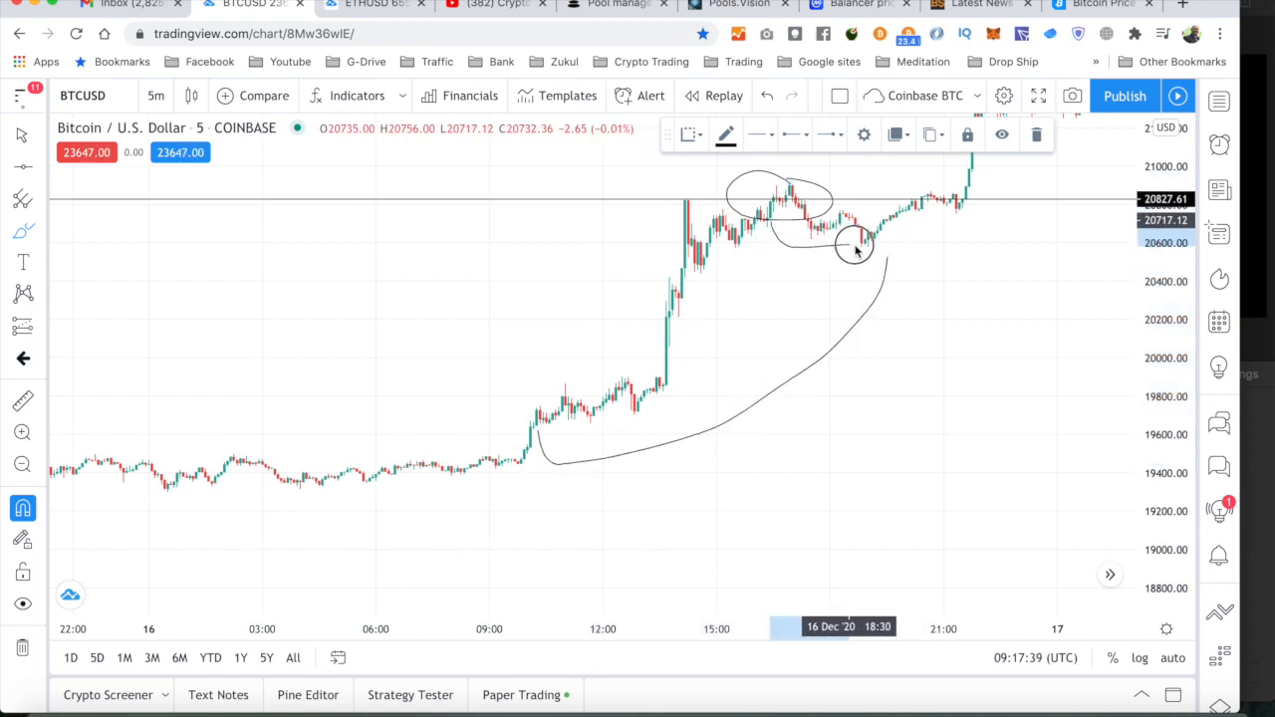
drag(857, 247, 960, 245)
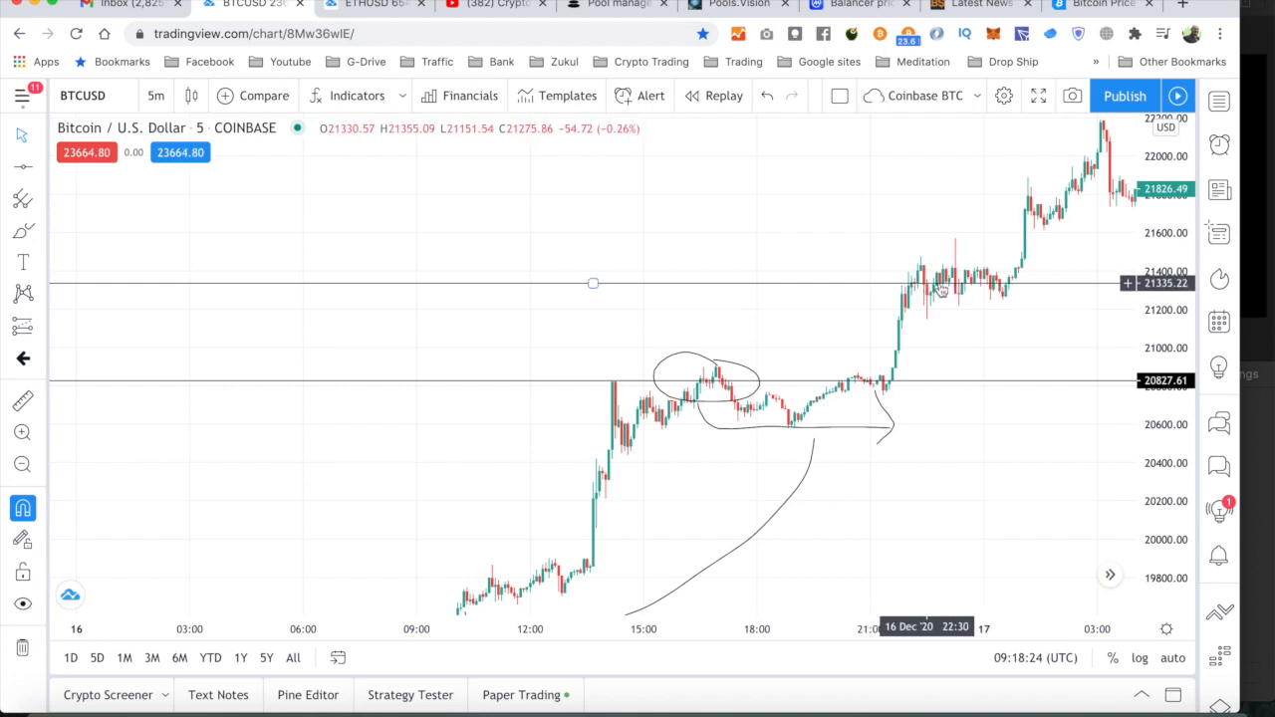
mouse_move(993, 288)
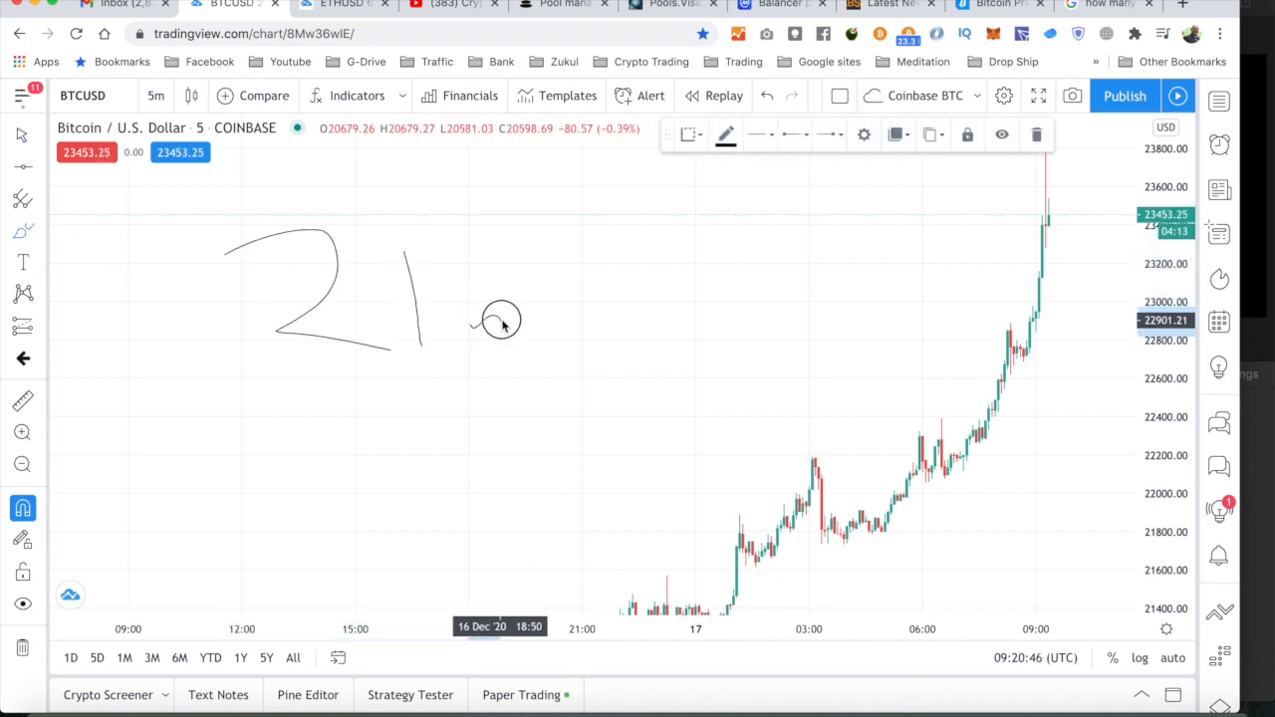
Brush the letter 'm' after '21' to complete the '21m' note
drag(473, 318, 628, 369)
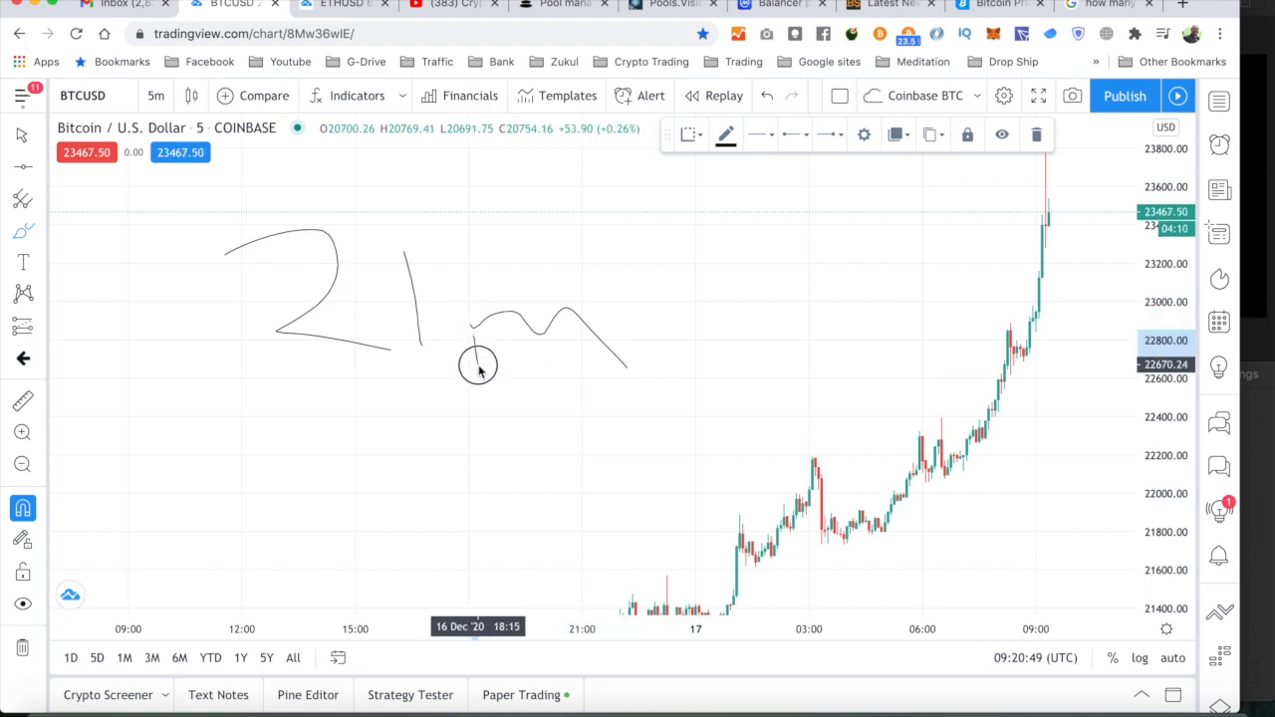